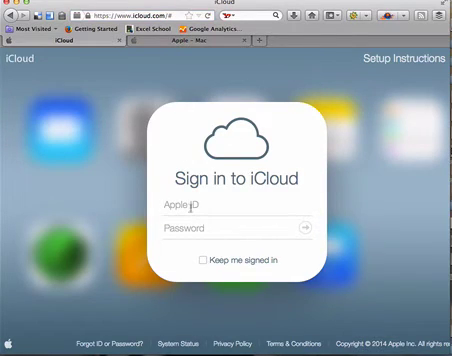
text(ap)
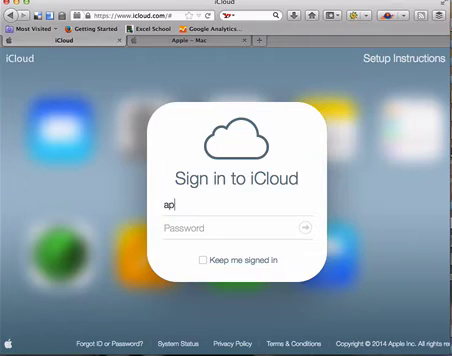